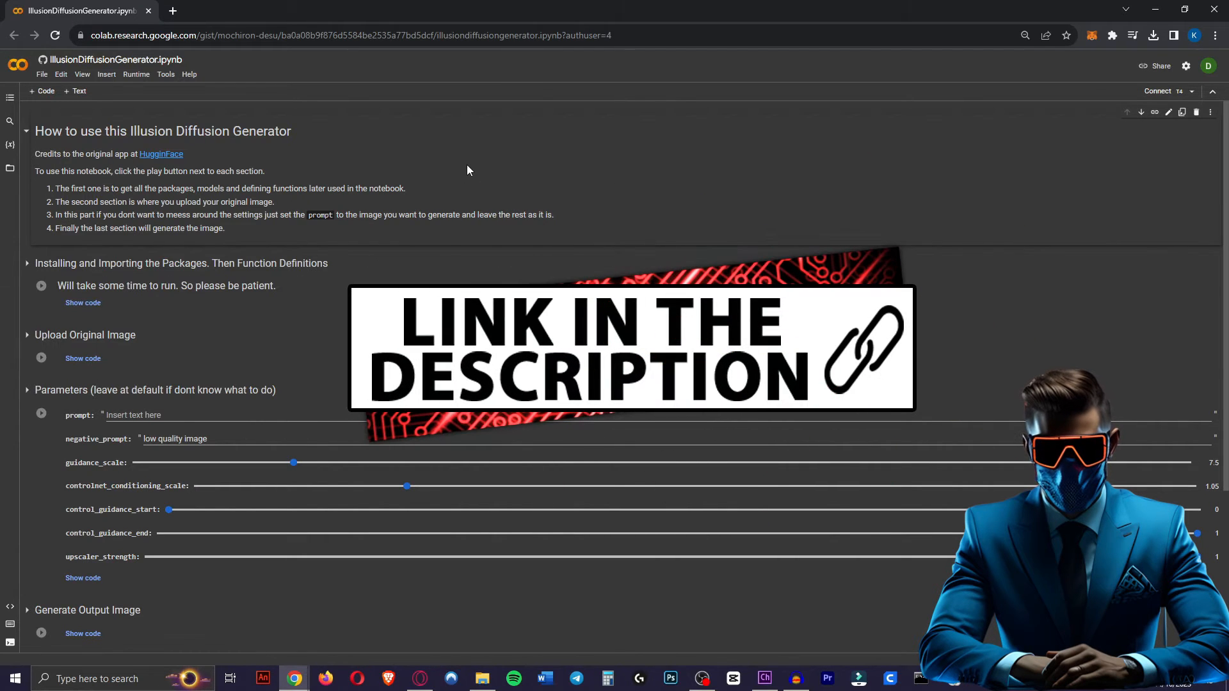
mouse_move(384, 230)
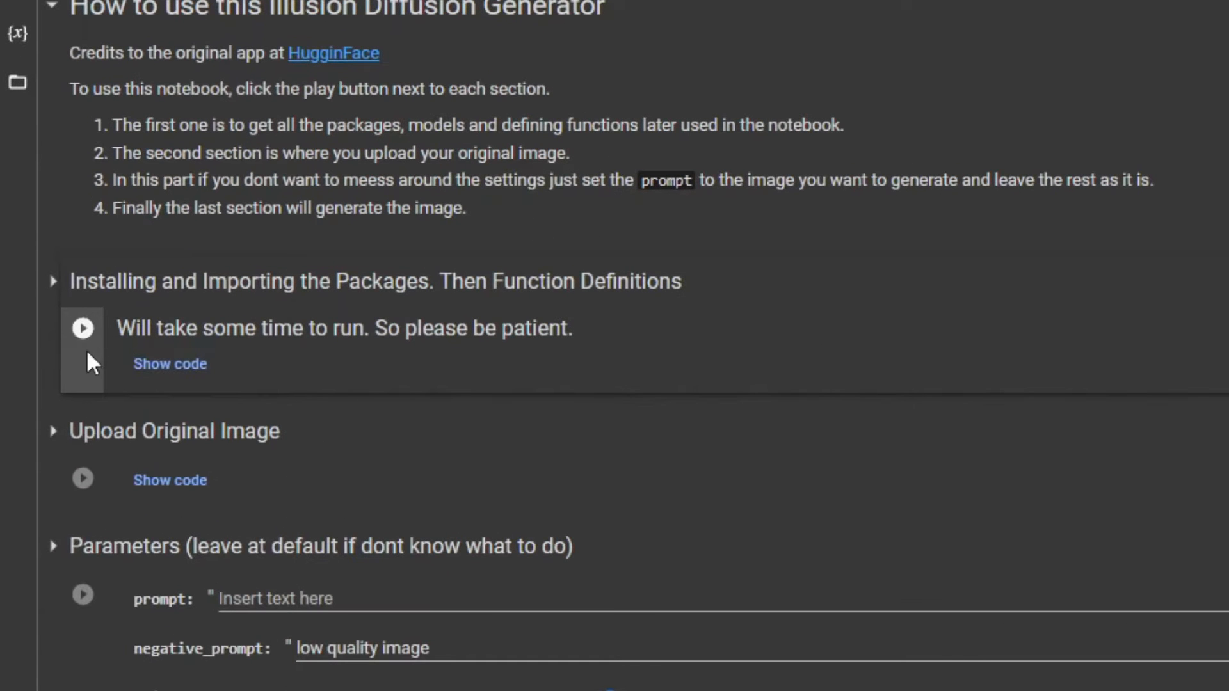
Run the package installation cell, confirming 'Run anyway' for the unverified notebook.
click(83, 328)
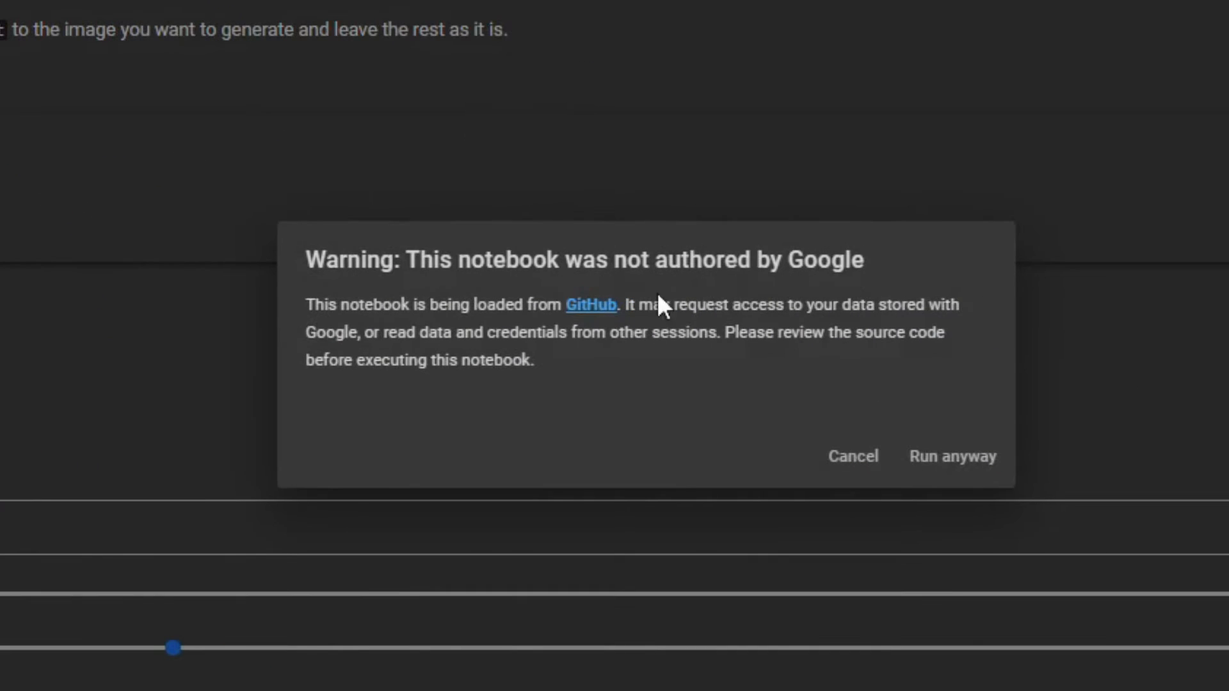
click(951, 456)
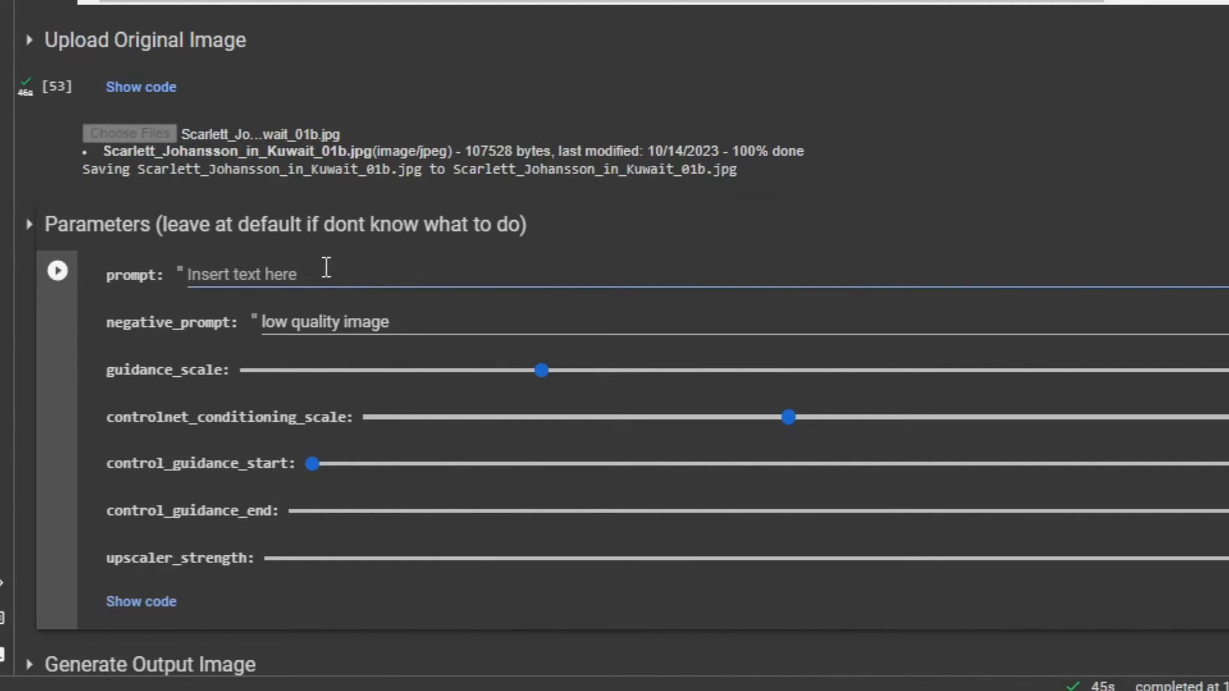
Enter 'a lot of people' as the prompt and scroll to the negative prompt.
text(a lot of people)
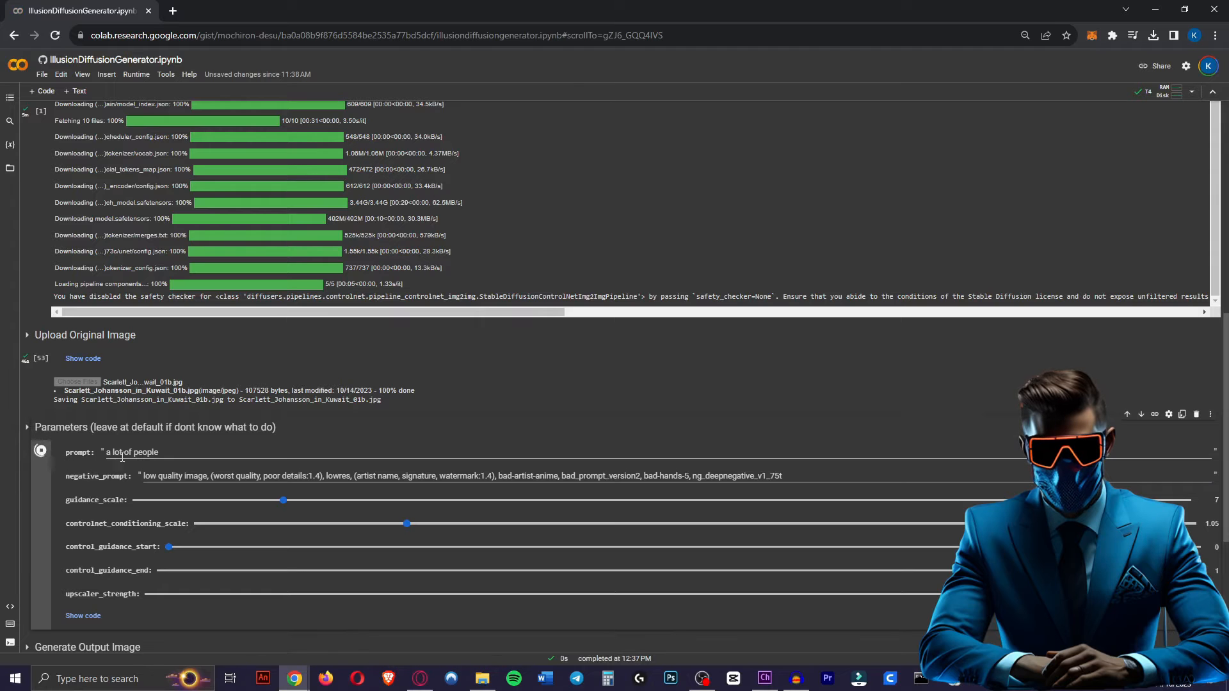
scroll(down, 3)
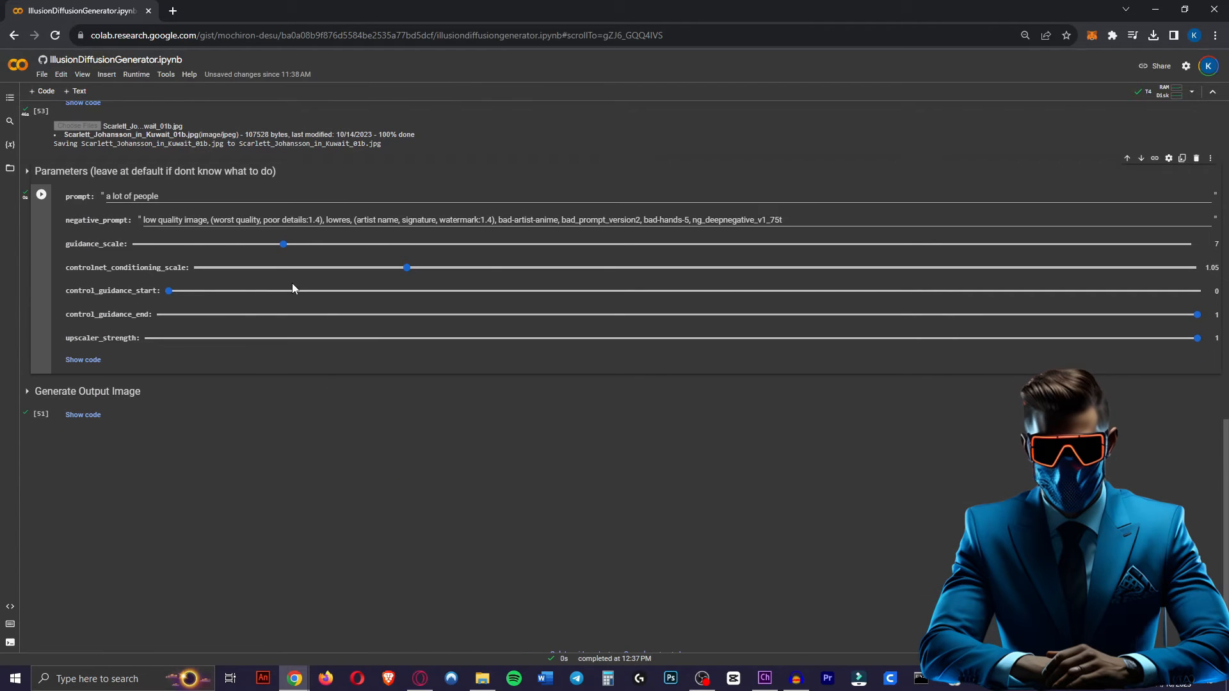
mouse_move(226, 250)
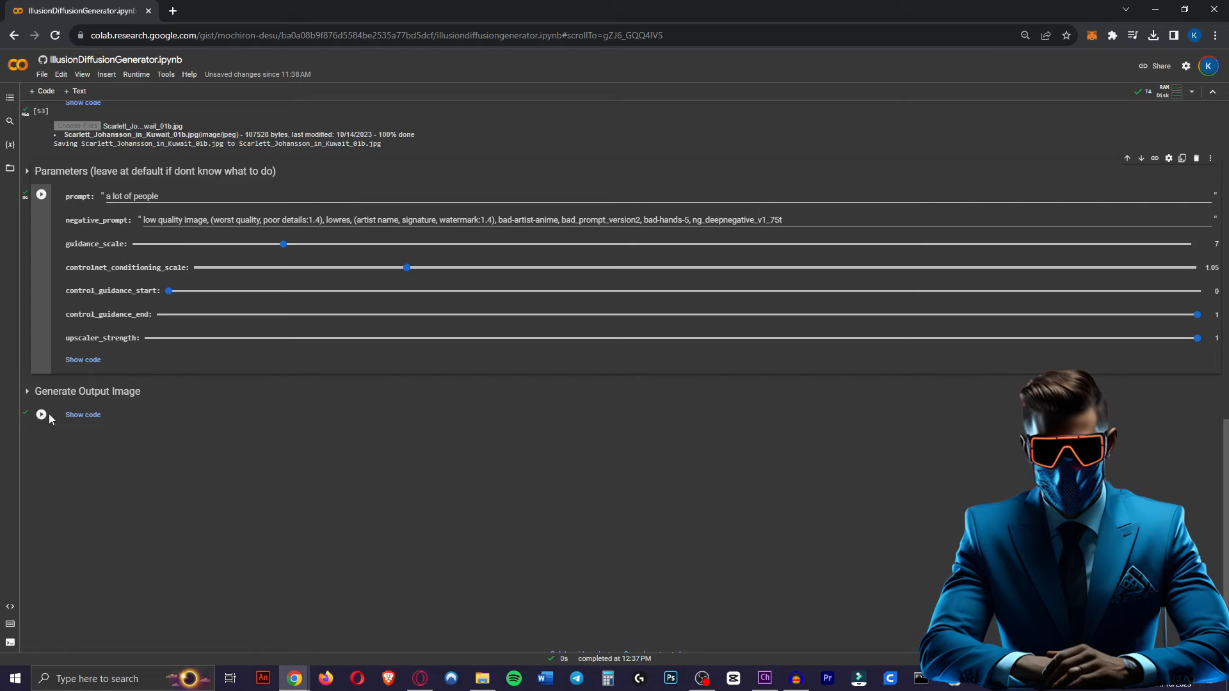
Run the Generate Output Image cell to create the crowd-forming-face illusion.
click(41, 415)
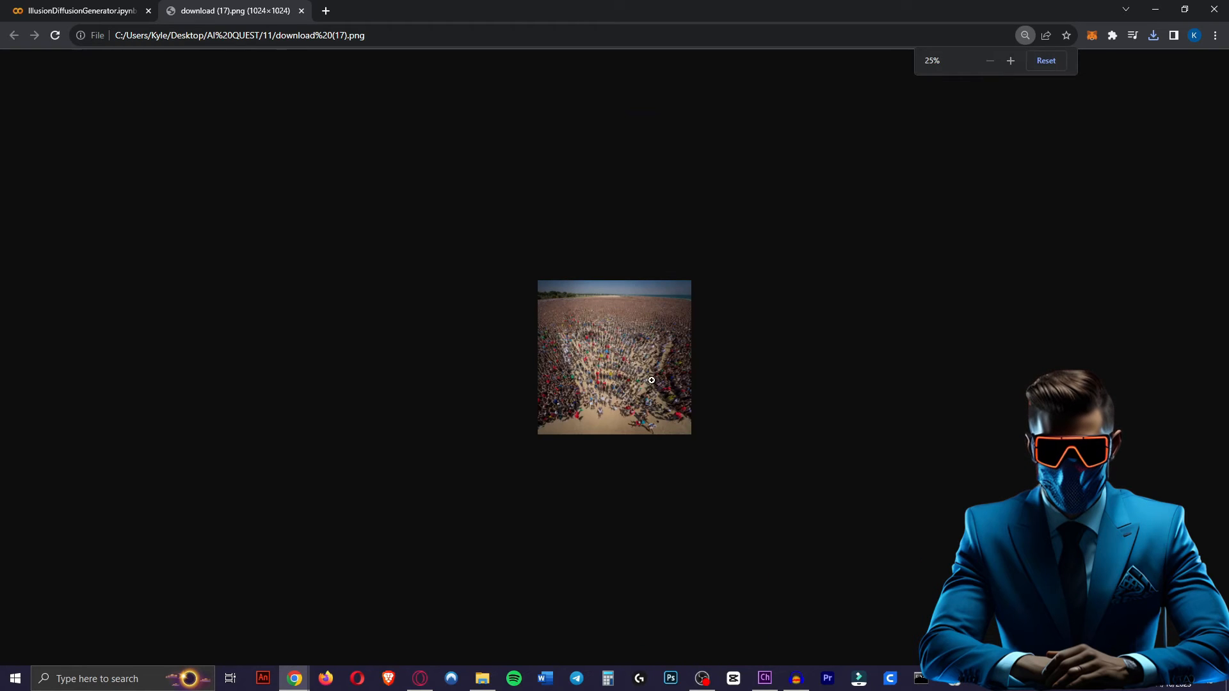
click(78, 10)
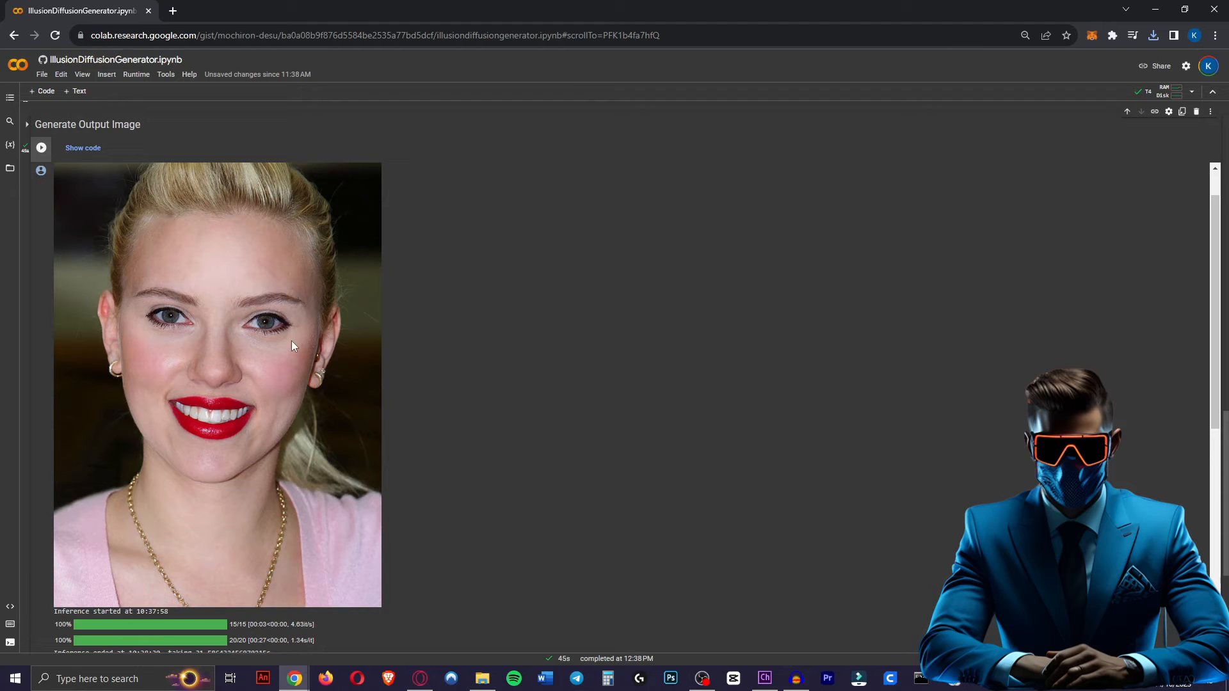
mouse_move(351, 426)
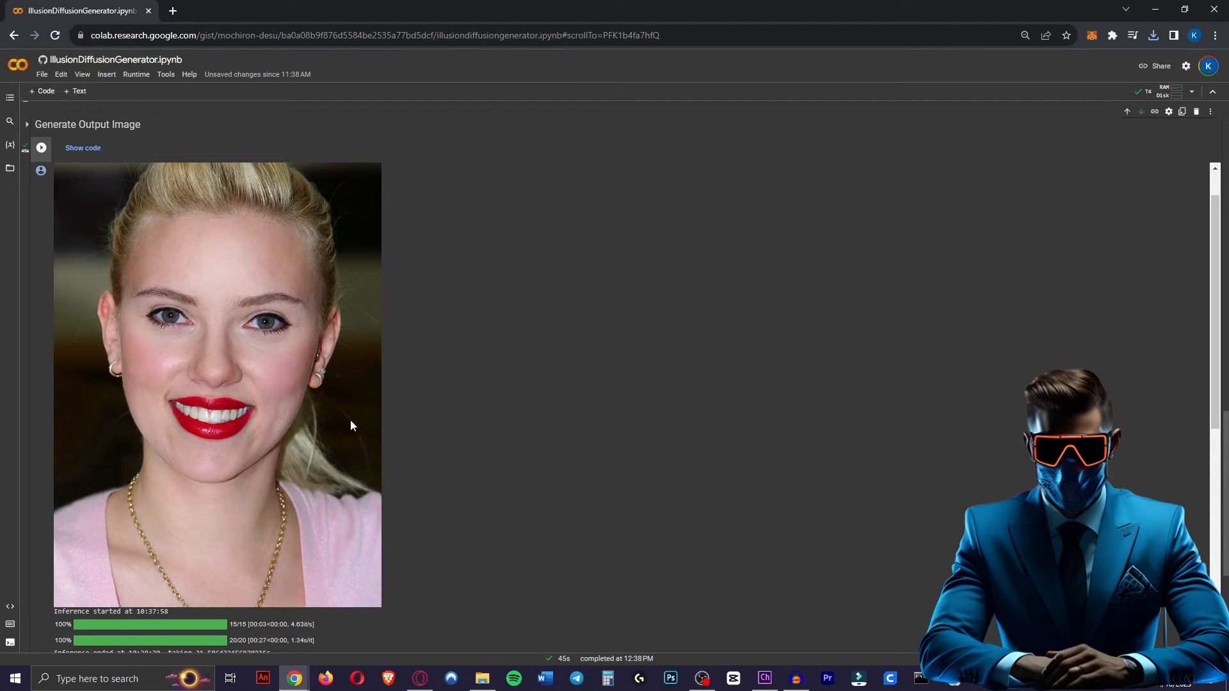
mouse_move(262, 321)
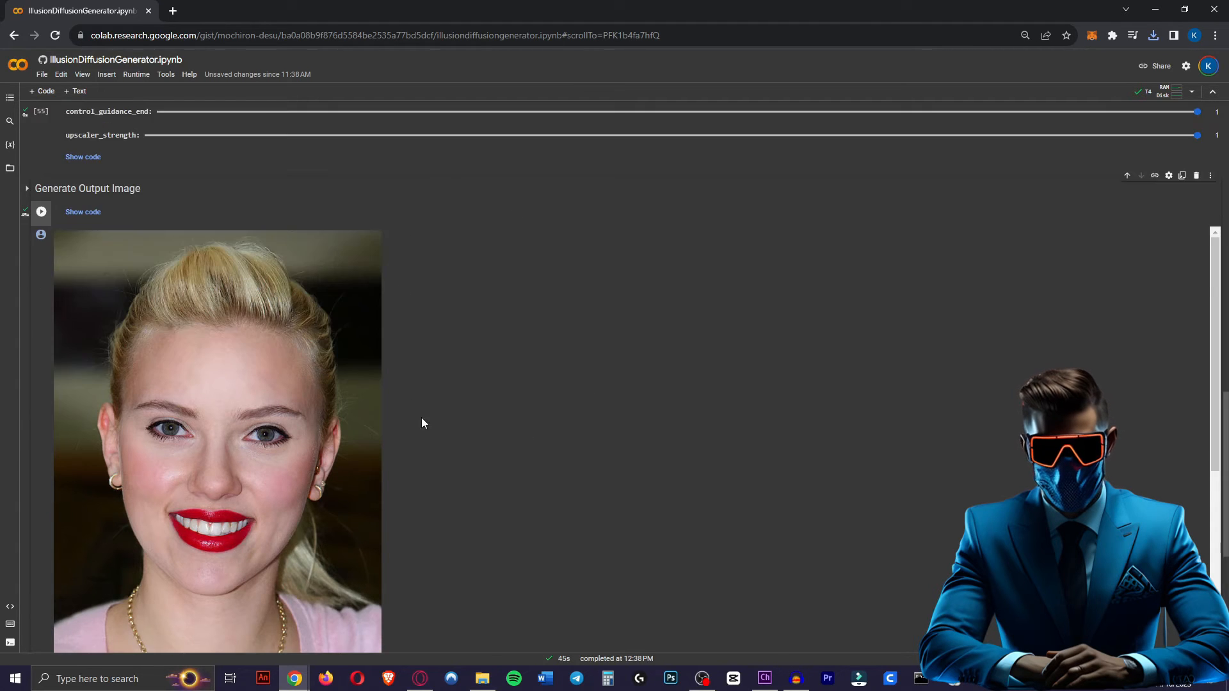
mouse_move(519, 364)
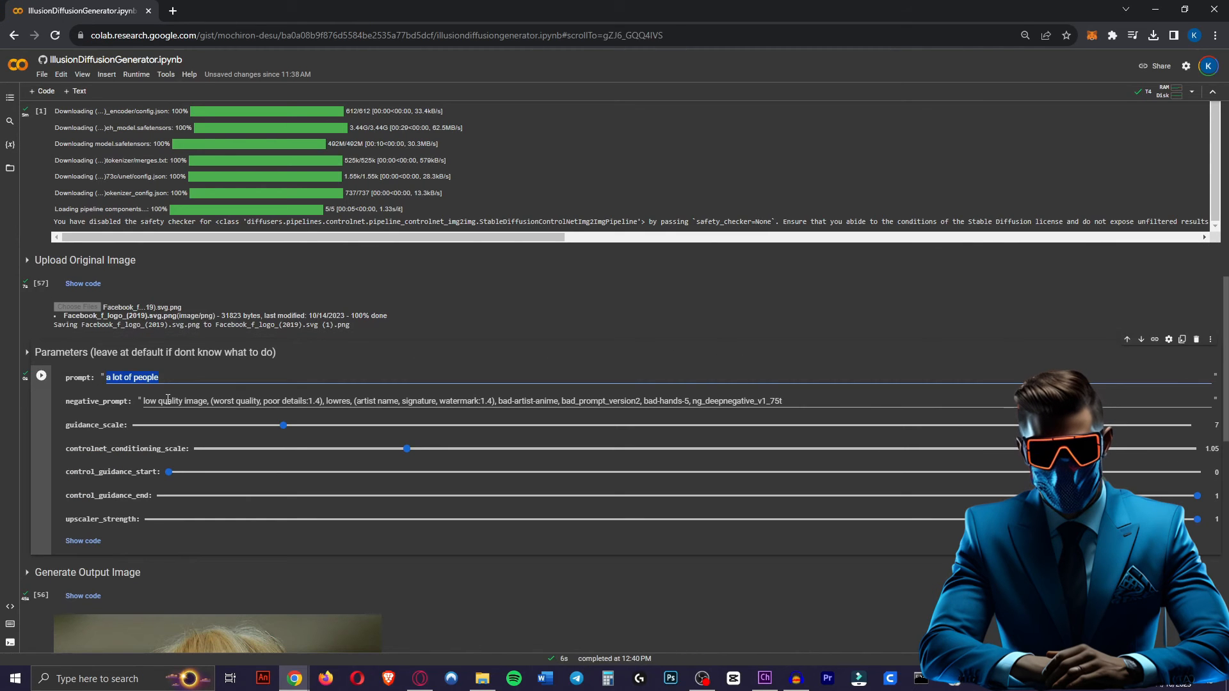
Change the prompt to 'a beautiful seaside village' for the Facebook logo image.
text(a beautiful seaside village)
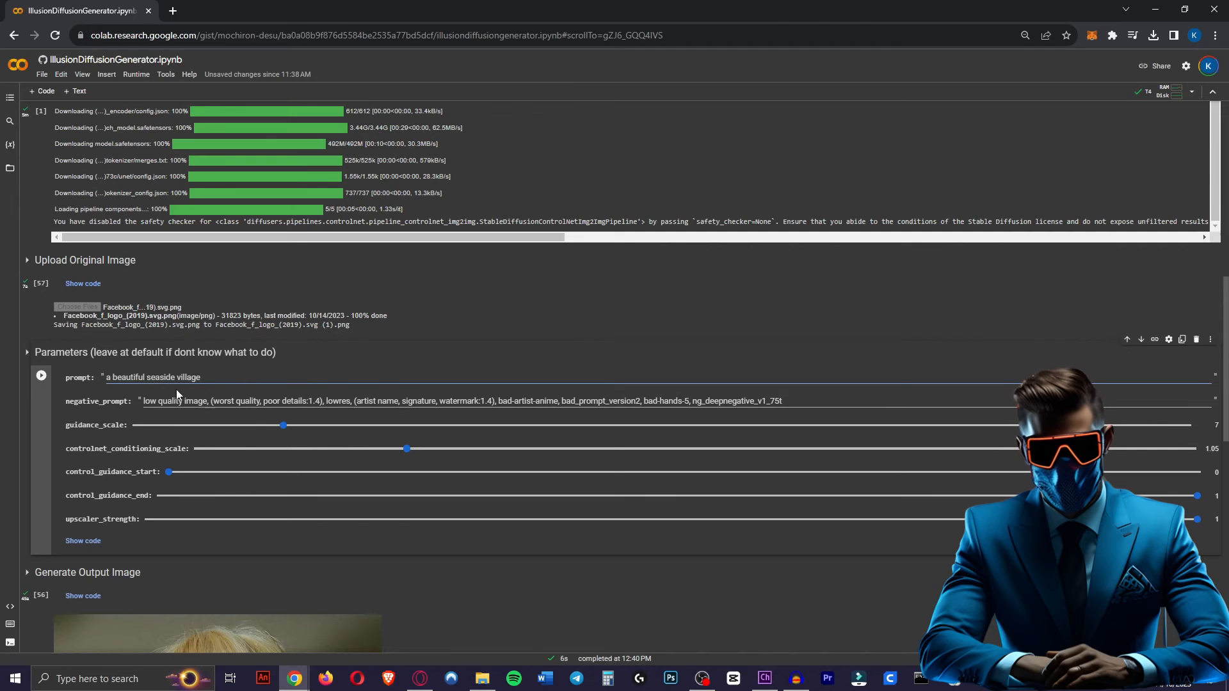
scroll(down, 3)
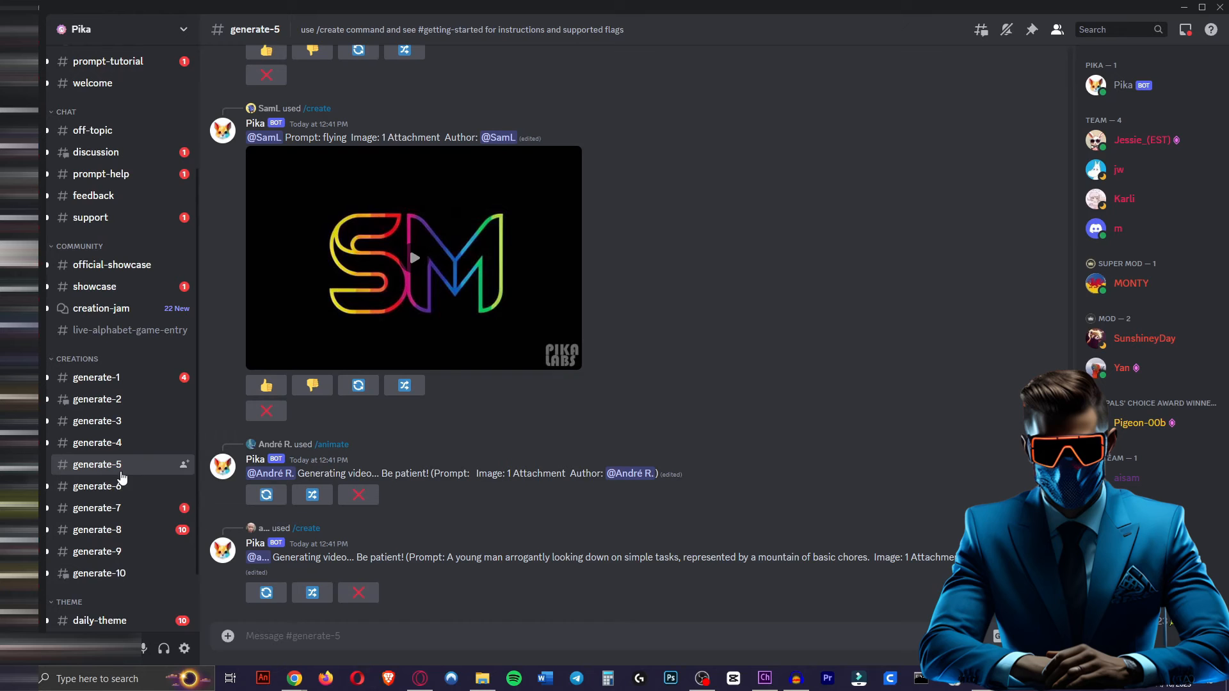
In #generate-5, start a slash command and play the animated crowd video.
text(/)
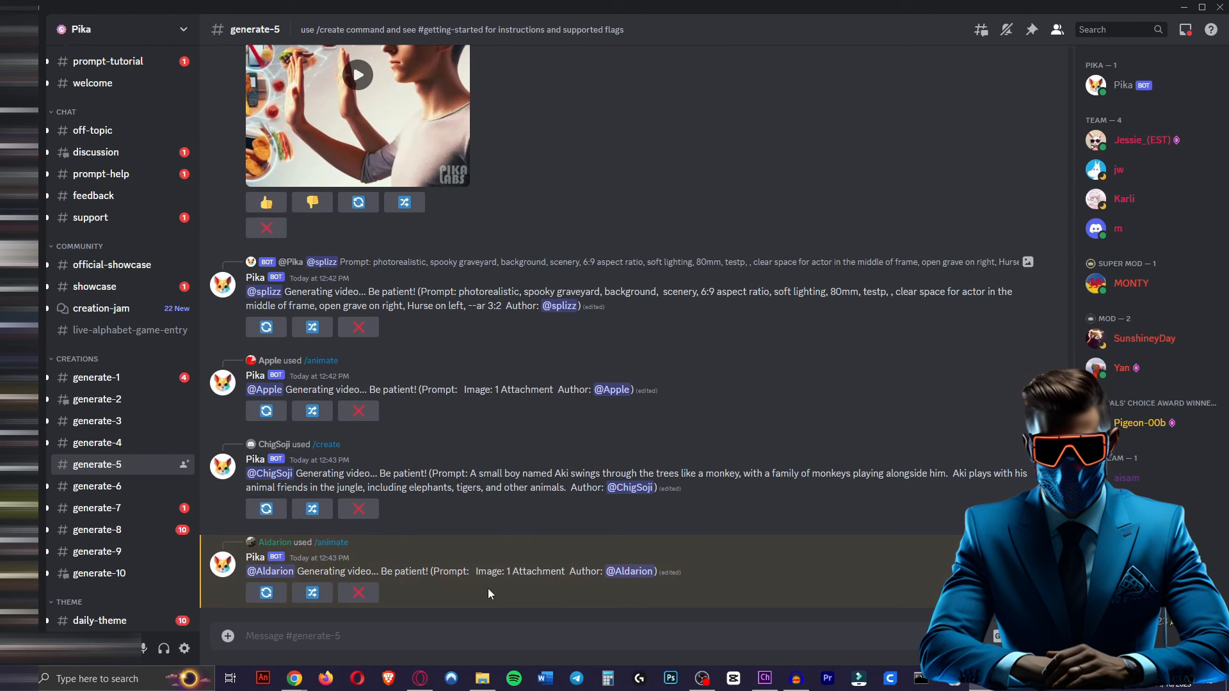
click(357, 74)
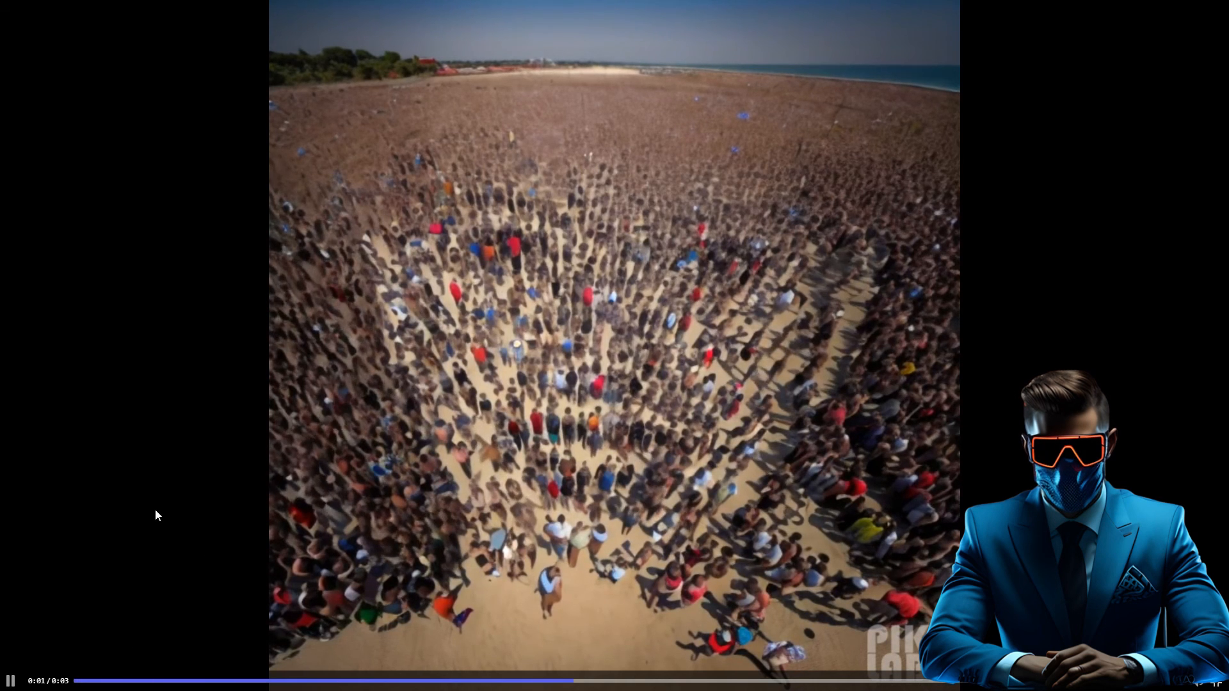